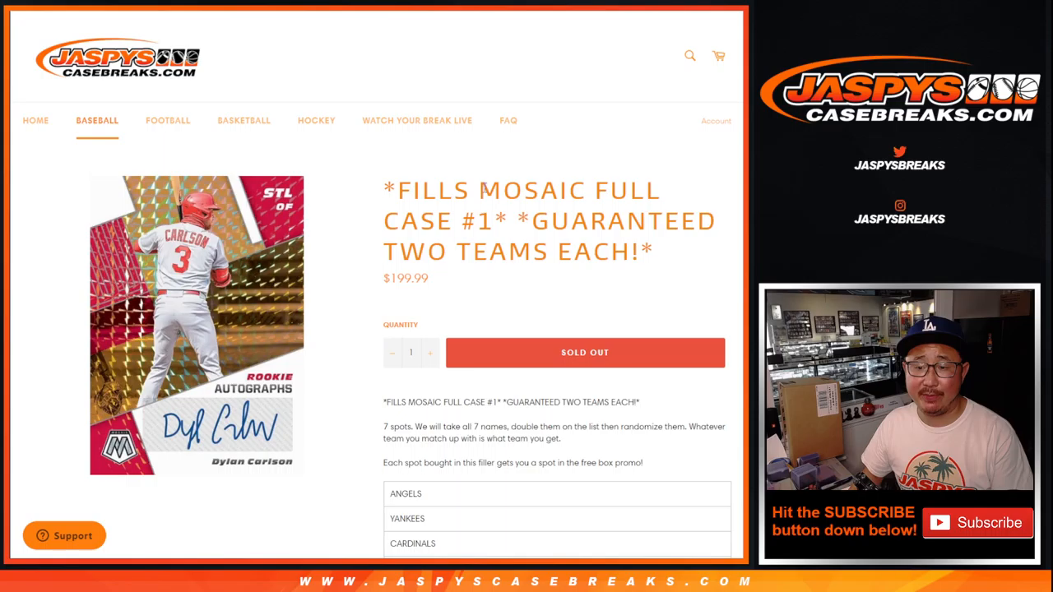
- Roll two dice on RANDOM.ORG's Dice Roller, getting a four and a five
scroll("down", 3)
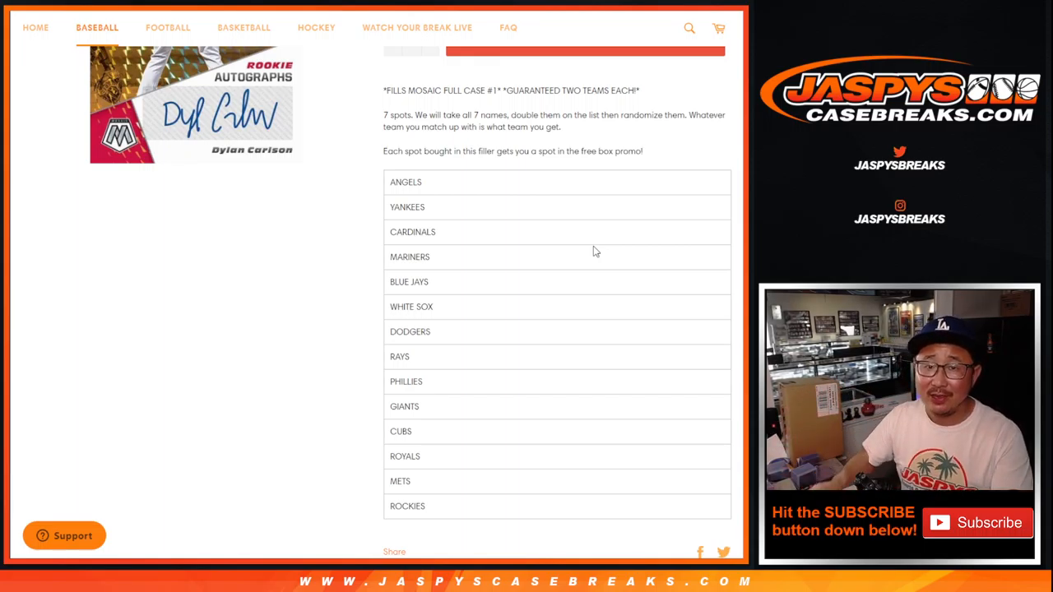
scroll("up", 3)
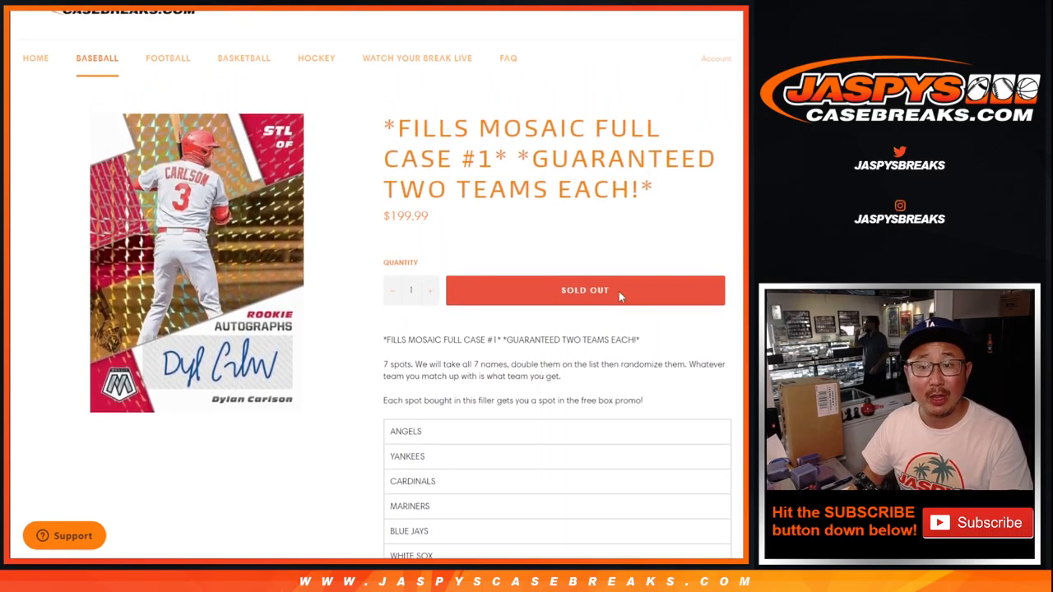
scroll("down", 3)
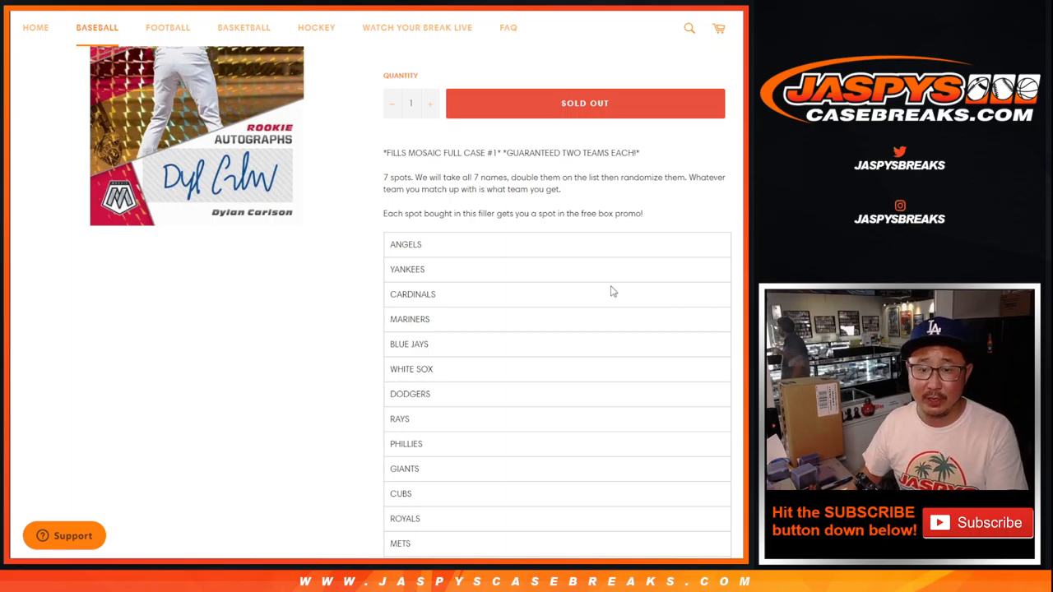
double_click(394, 177)
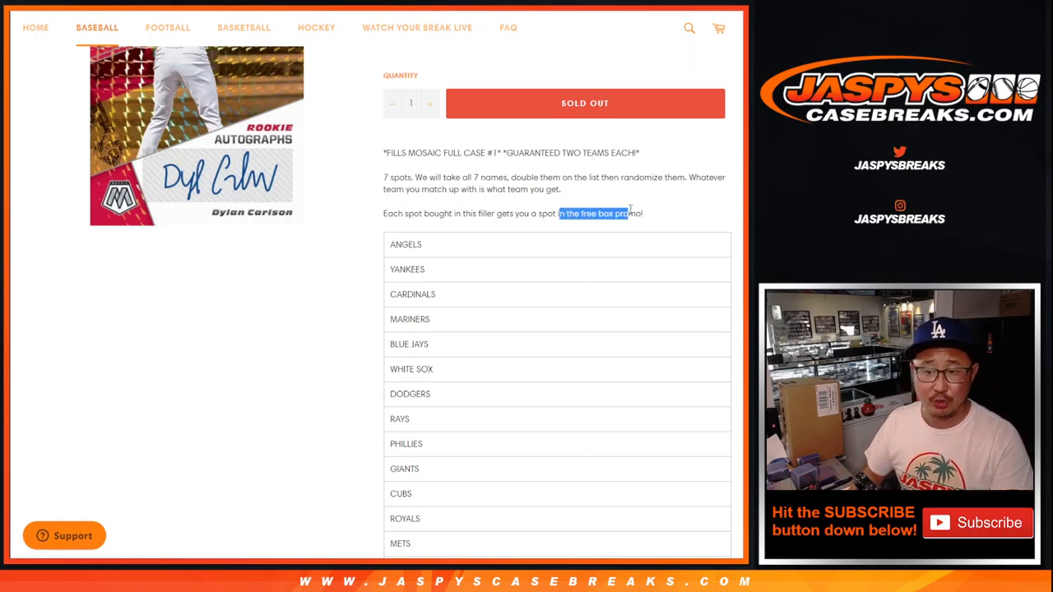
mouse_move(621, 233)
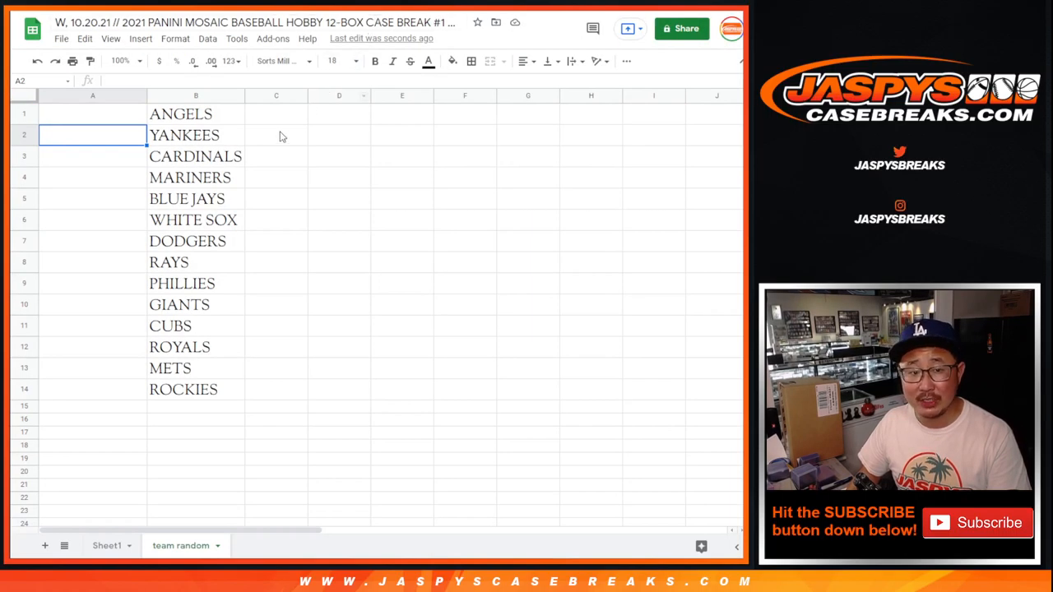
left_click(15, 114)
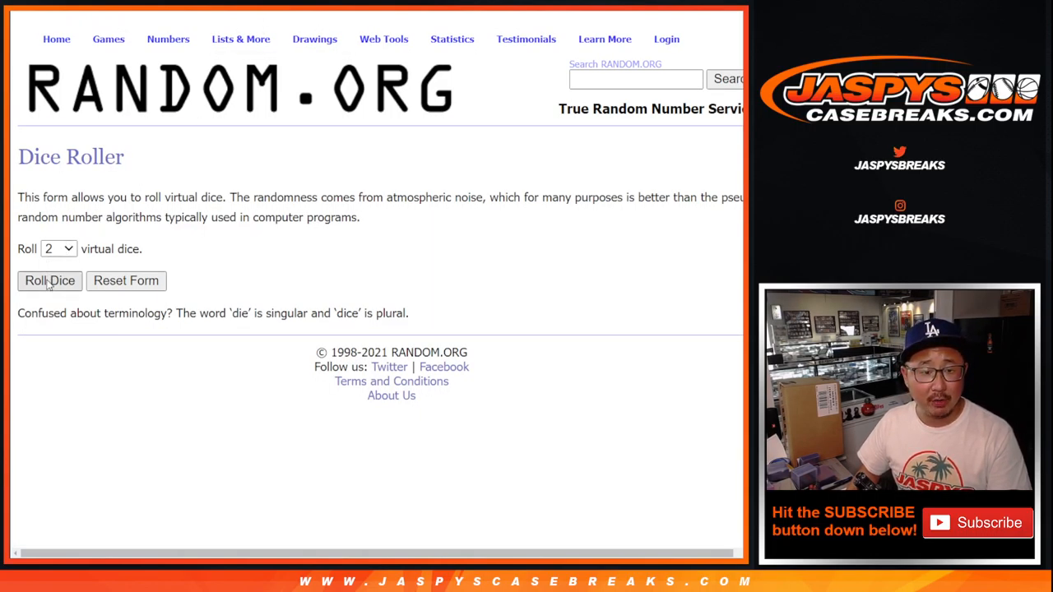
left_click(49, 281)
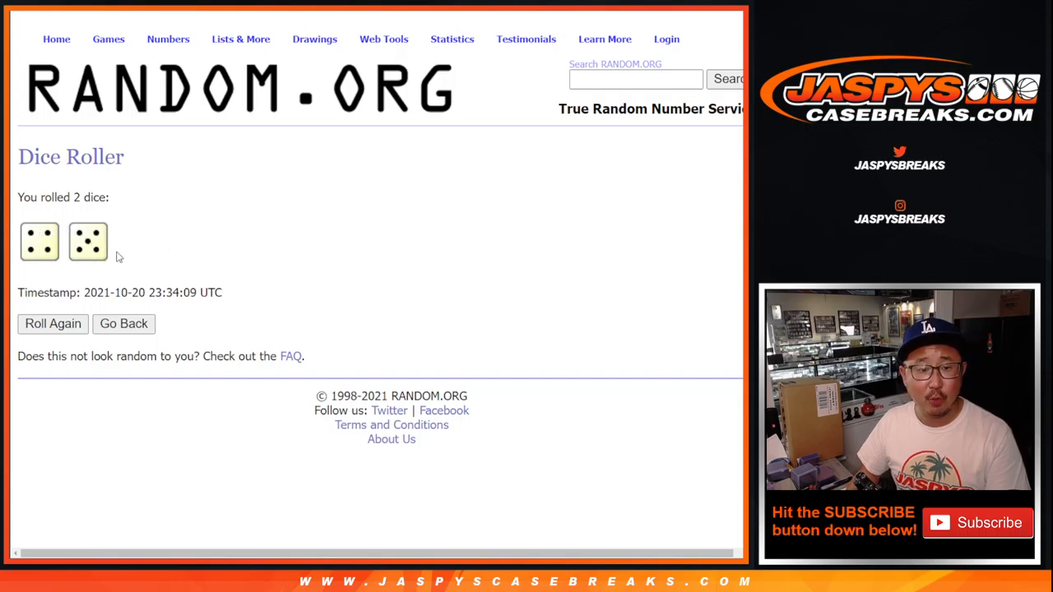
mouse_move(314, 39)
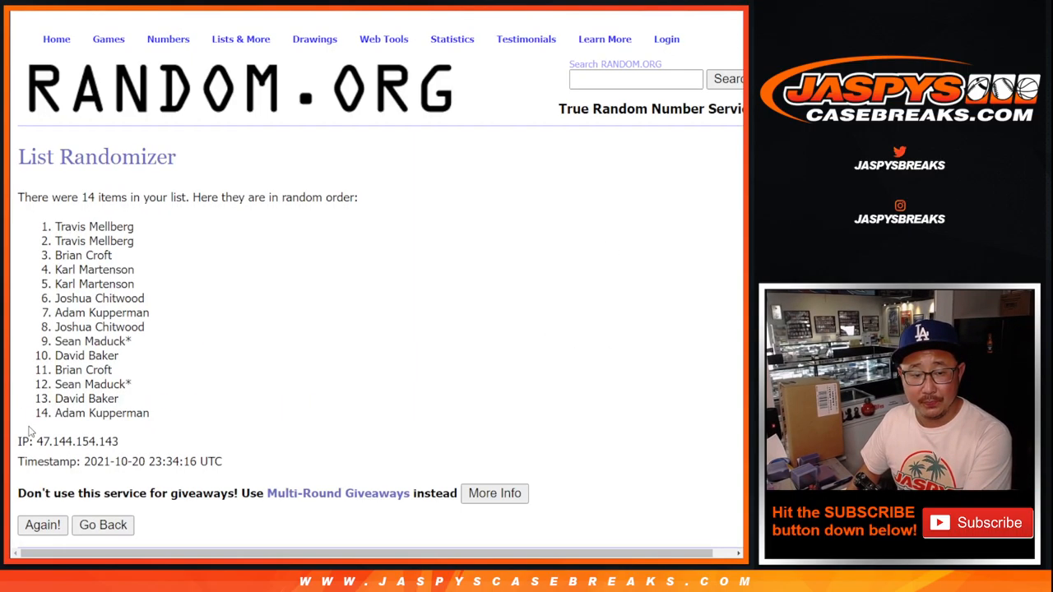
- Reshuffle the 14-name participant list four more times with Again!
left_click(42, 524)
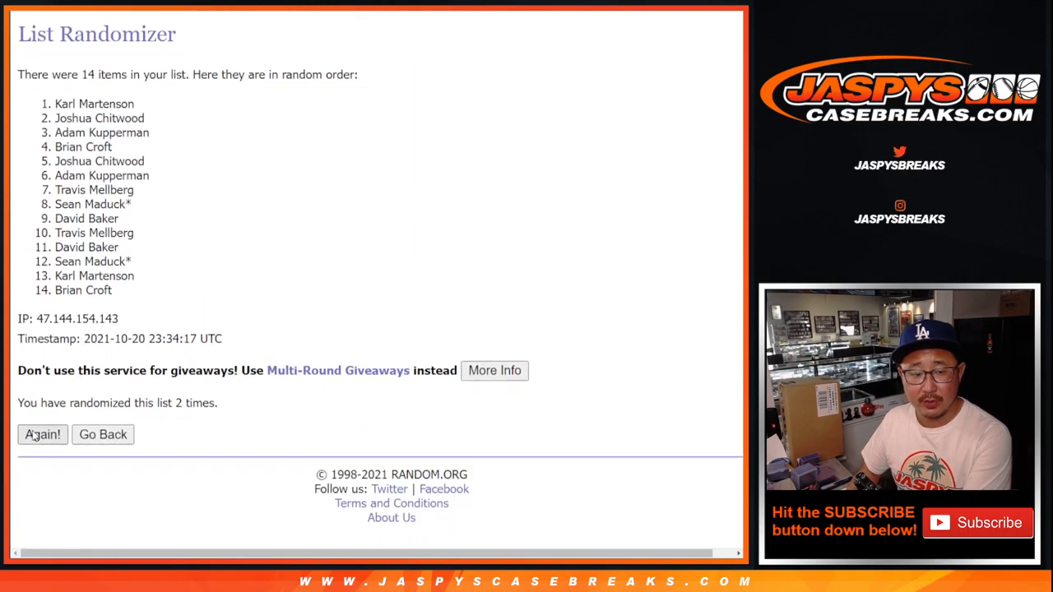
left_click(42, 434)
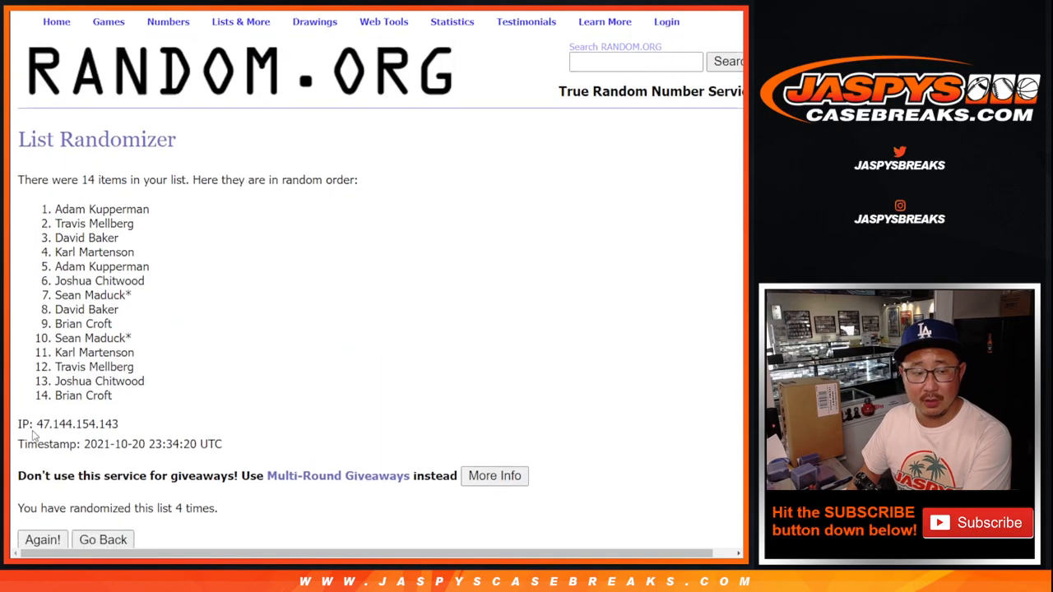
left_click(42, 540)
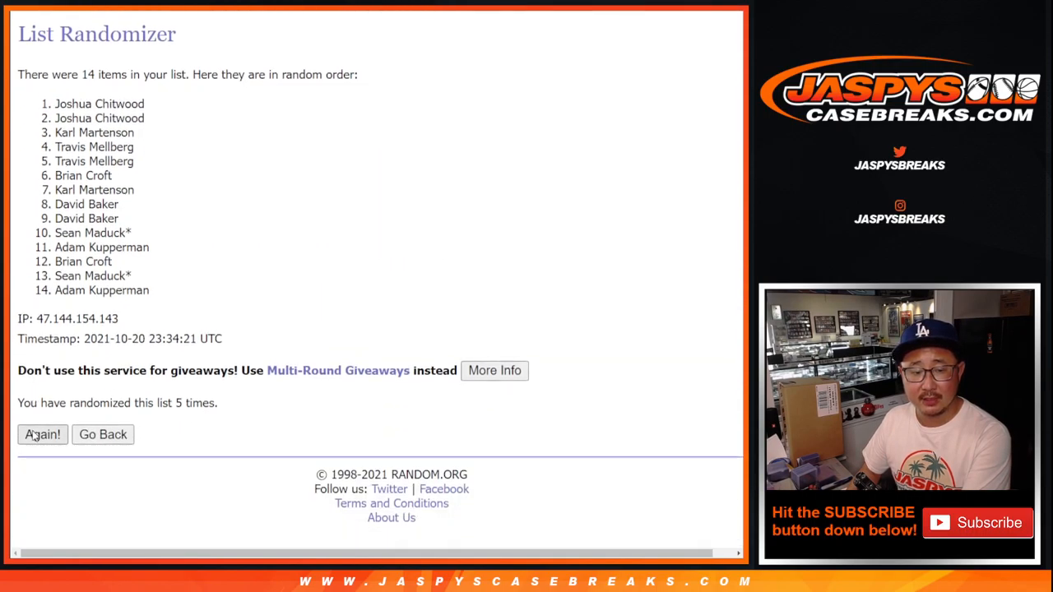
left_click(42, 435)
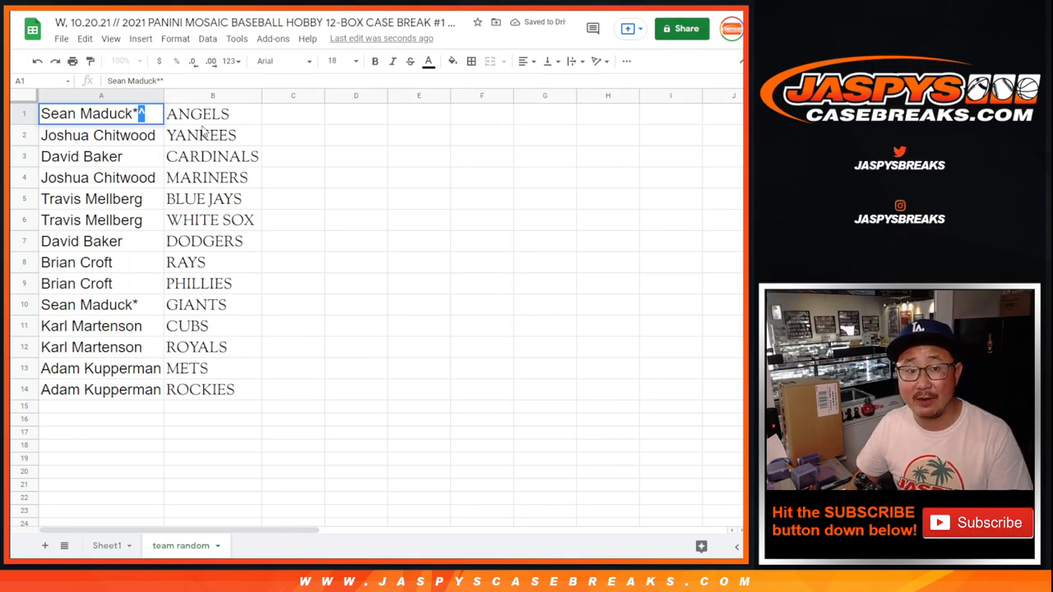
- Highlight the rows pairing names with the Blue Jays, White Sox, Dodgers and Giants
left_click(98, 178)
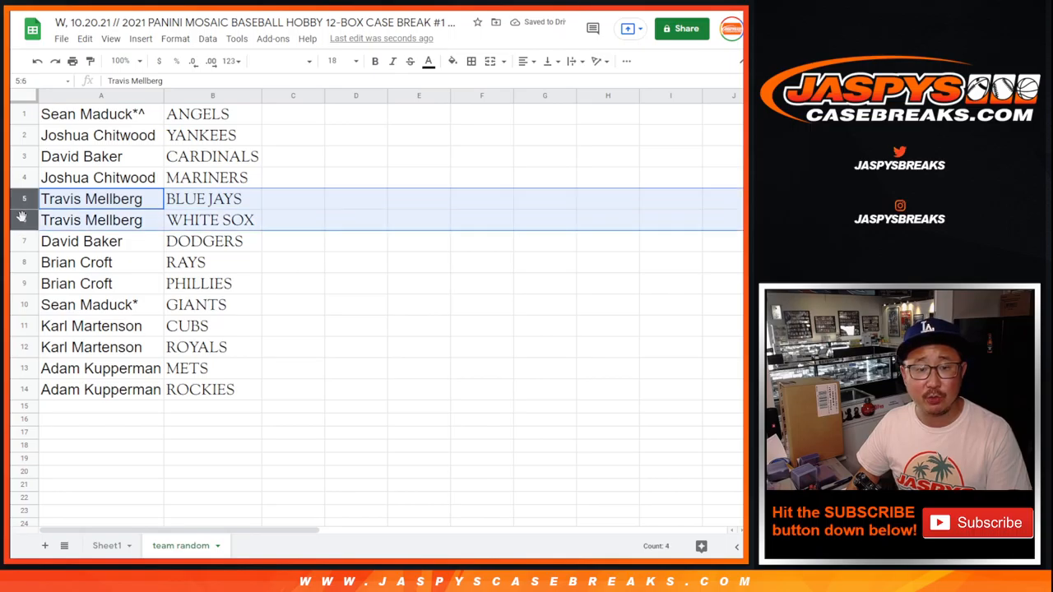
left_click(81, 241)
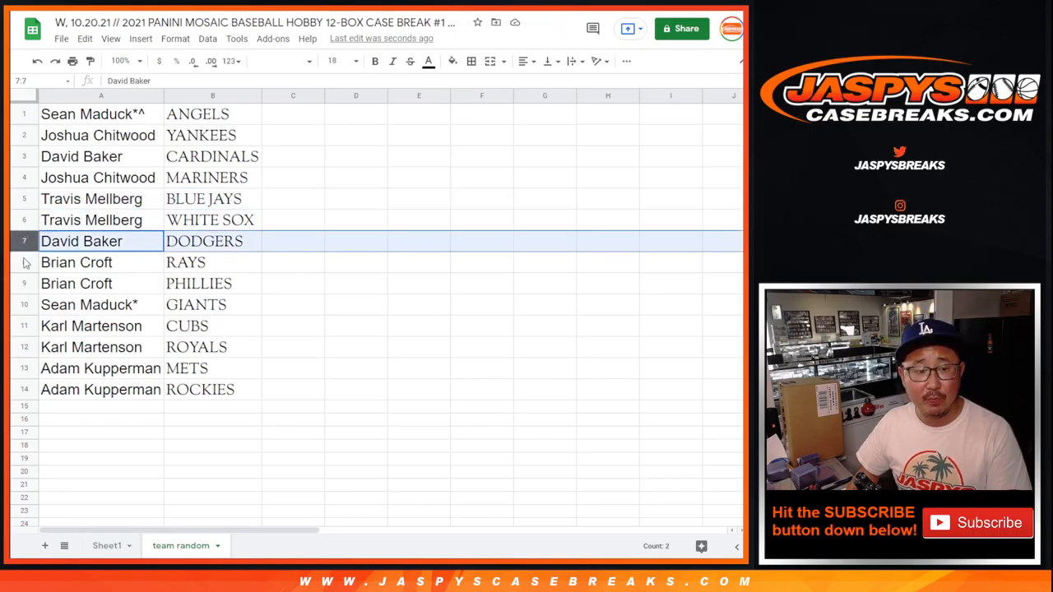
left_click(88, 304)
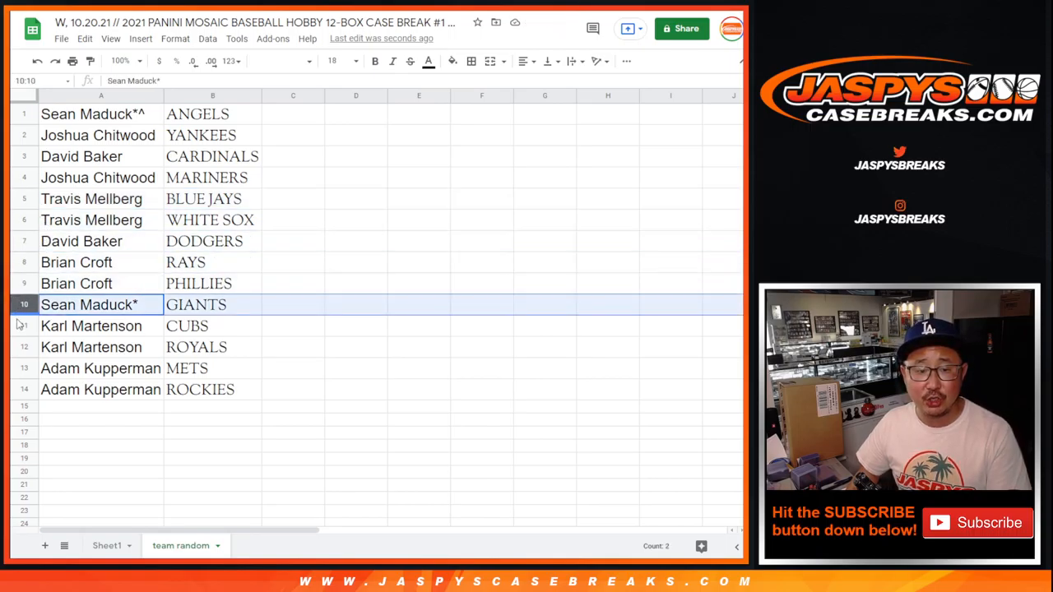